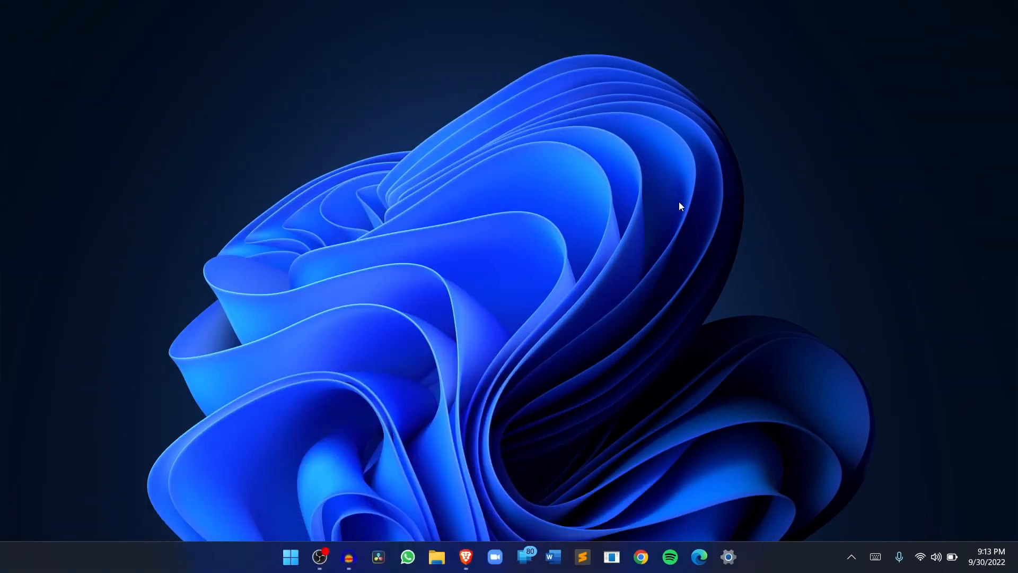
# - Check for available Windows updates in Settings before installing the Appstore
pyautogui.click(727, 557)
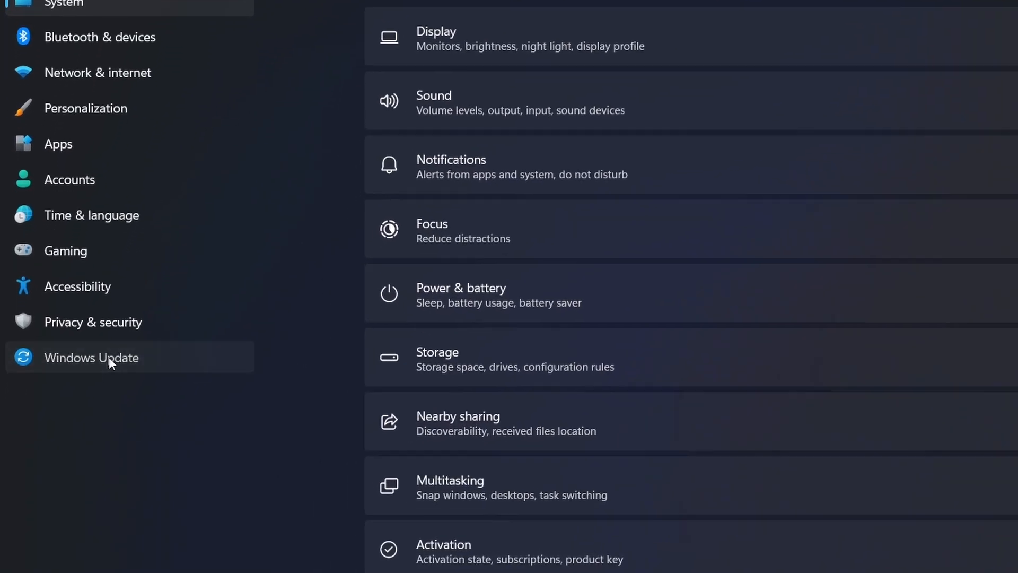
pyautogui.click(91, 357)
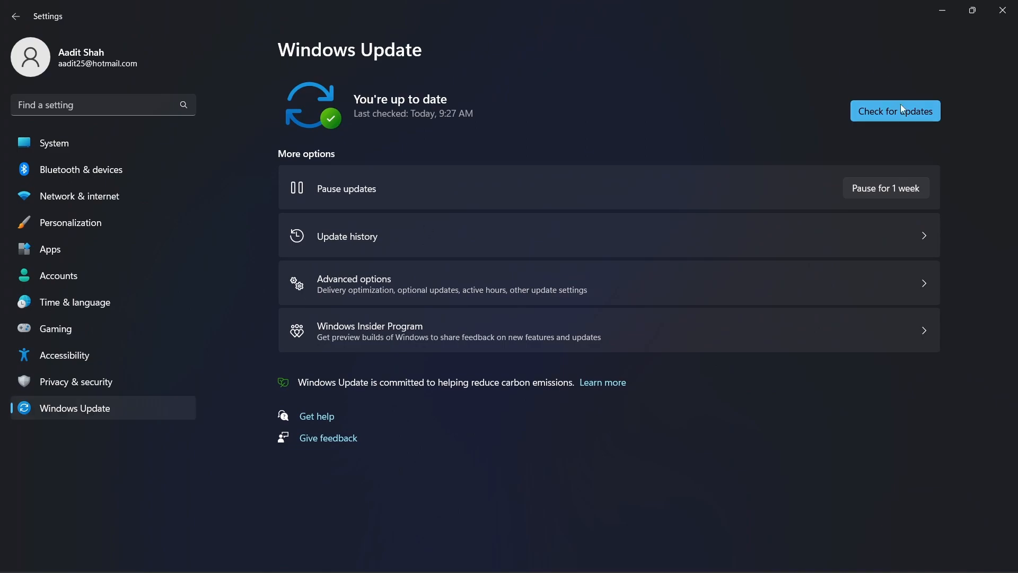
pyautogui.click(895, 110)
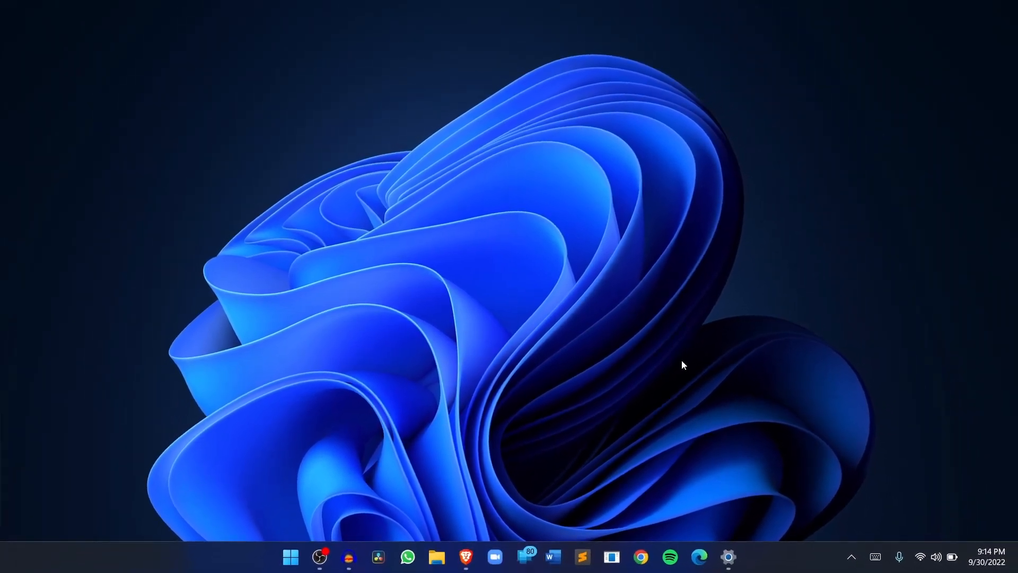
# - Launch Microsoft Store from Start search and bring up the Amazon Appstore listing
pyautogui.write('microsoft Store')
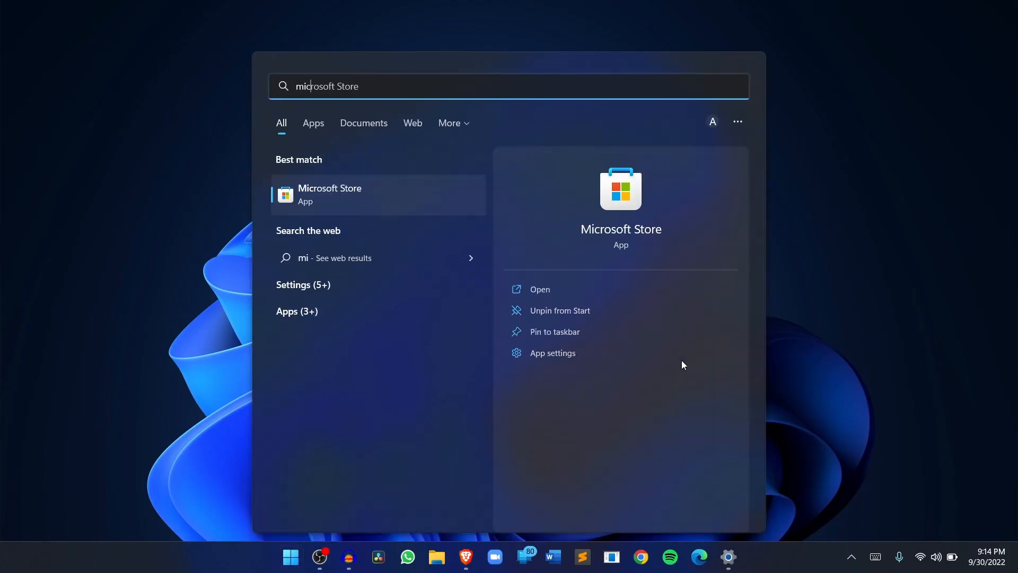
pyautogui.click(540, 289)
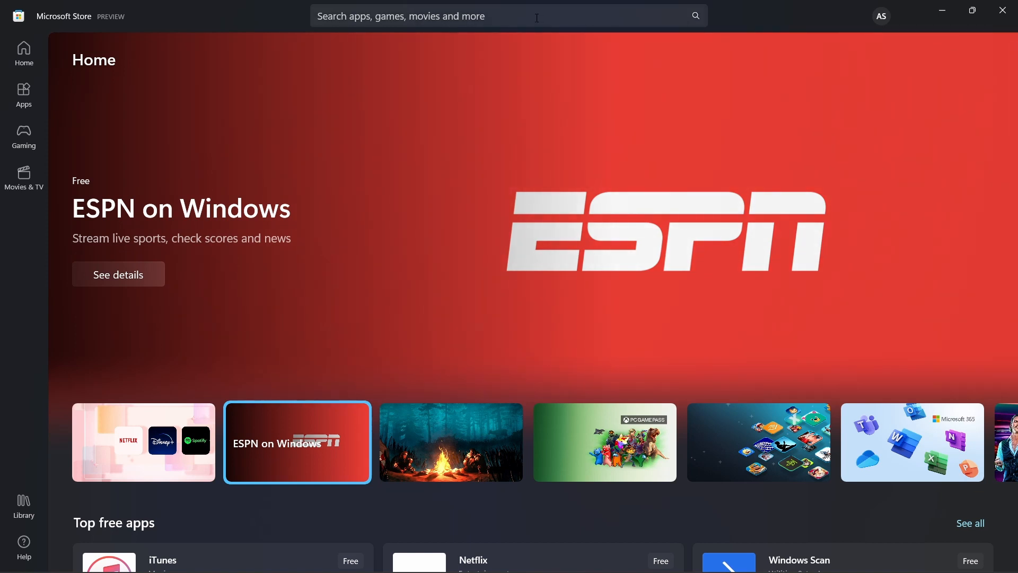
pyautogui.write('amazon appstore')
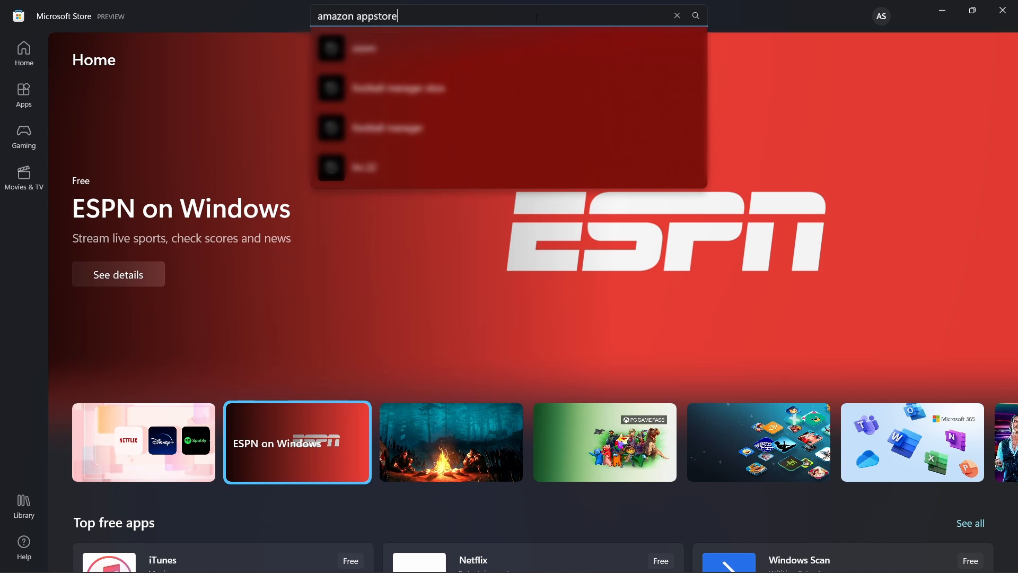
pyautogui.click(364, 47)
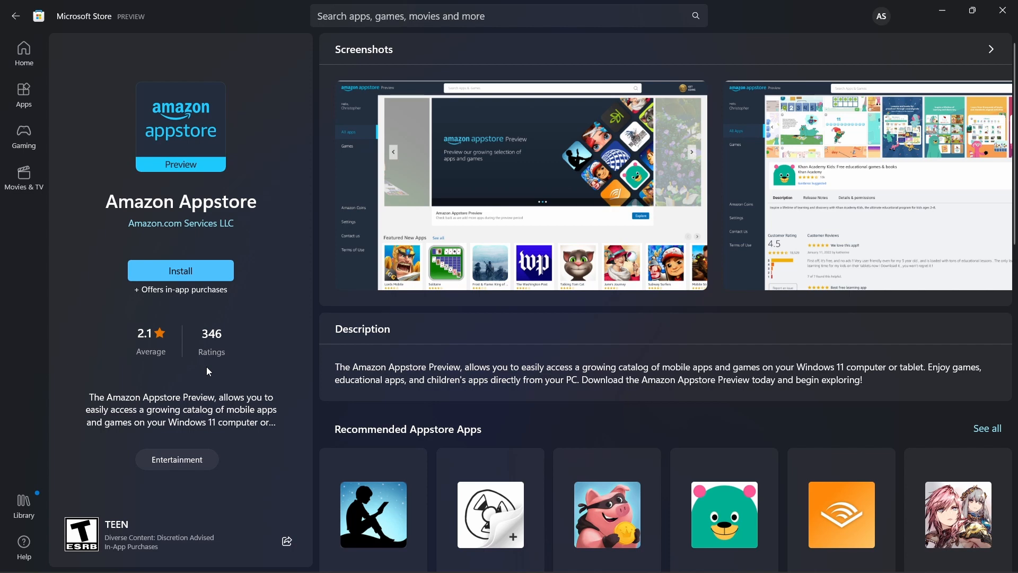
# - Install Amazon Appstore with the Windows Subsystem for Android download, then launch it
pyautogui.click(541, 152)
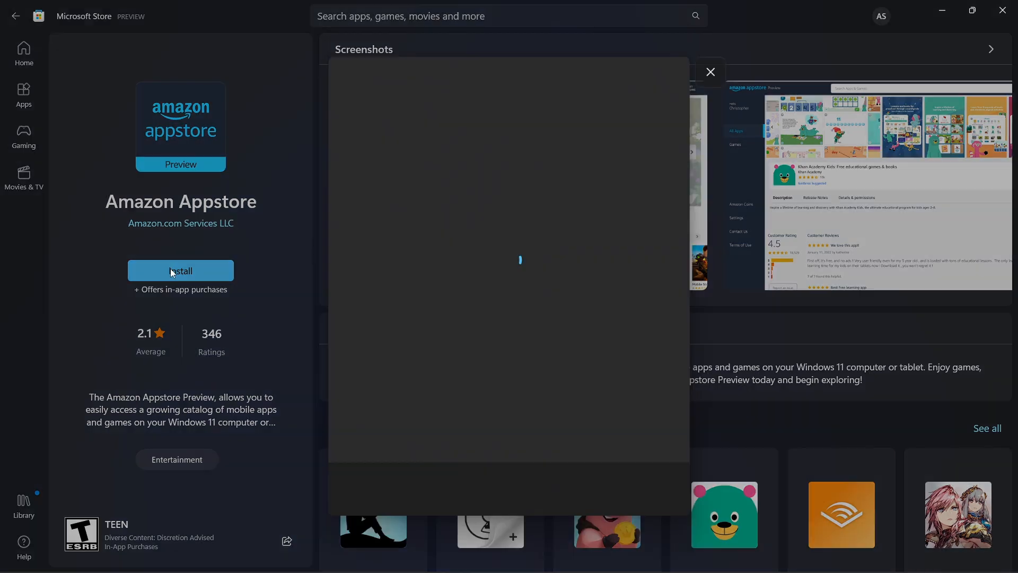
pyautogui.click(180, 270)
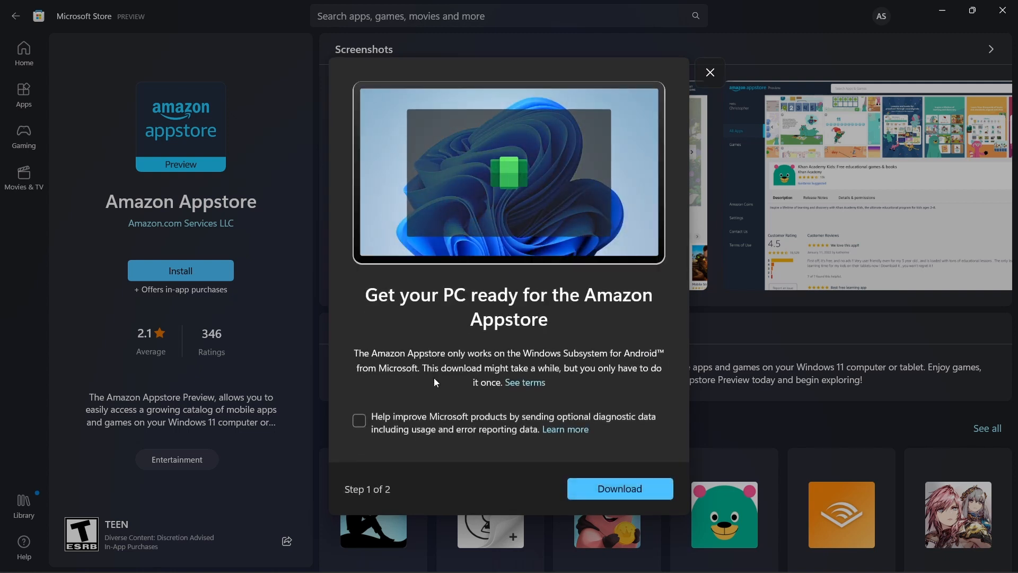
pyautogui.click(618, 488)
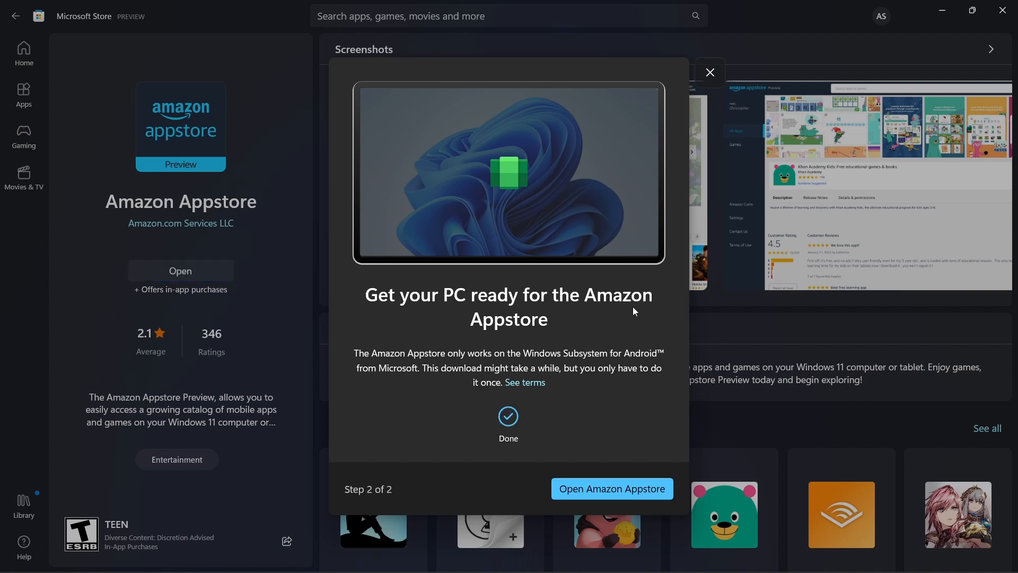
pyautogui.click(611, 488)
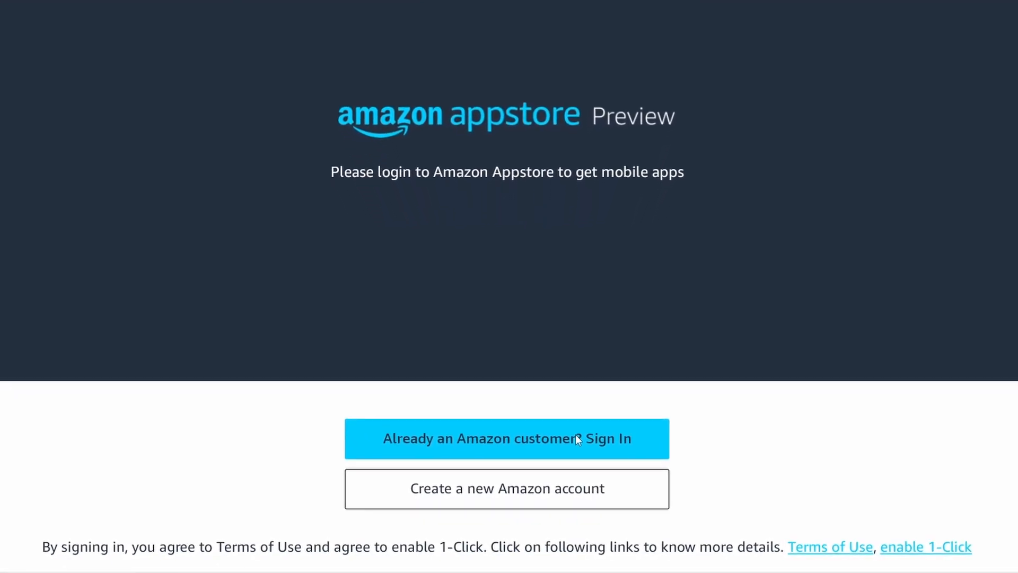
# - Sign in as an existing Amazon customer to reach the Appstore catalogue
pyautogui.click(505, 438)
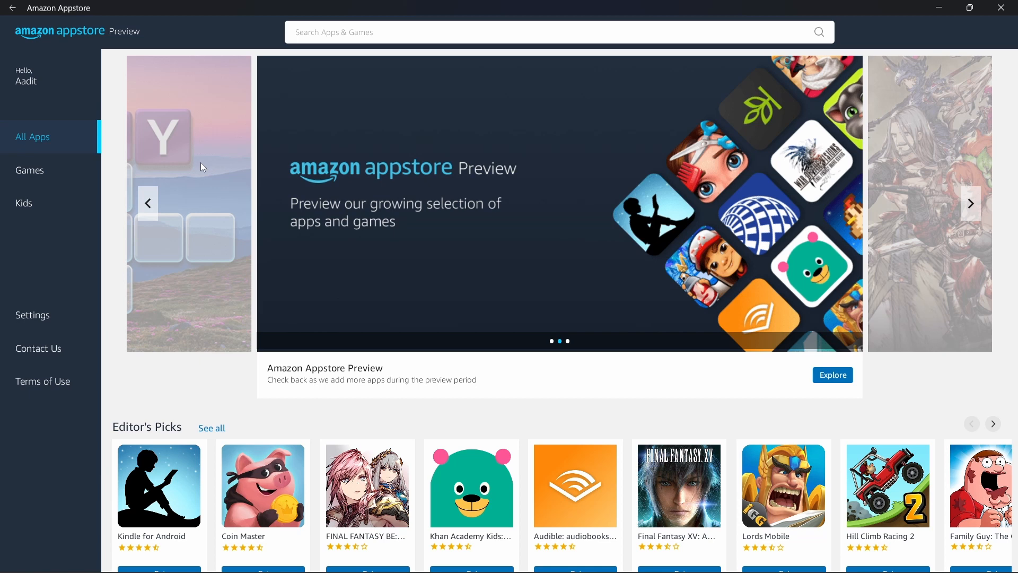
pyautogui.moveTo(64, 145)
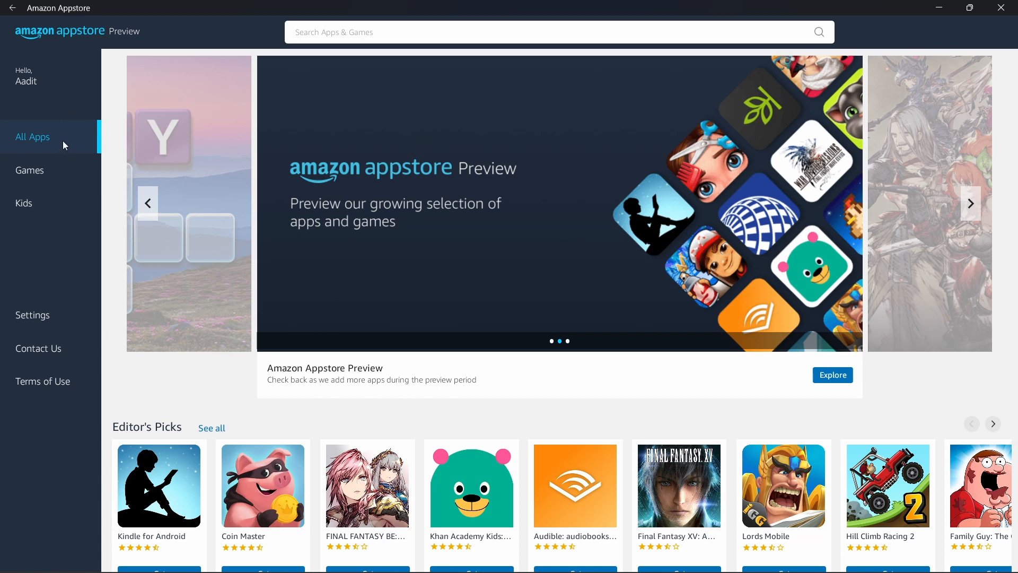
pyautogui.moveTo(24, 206)
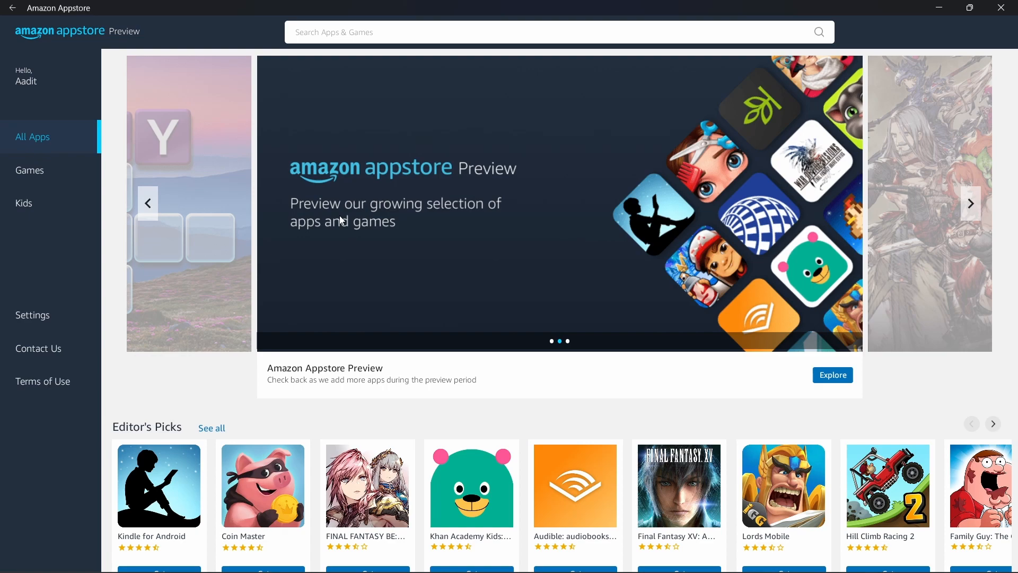
# - Get the Audible app from Editor's Picks so it is installed and ready to open
pyautogui.scroll(-3)
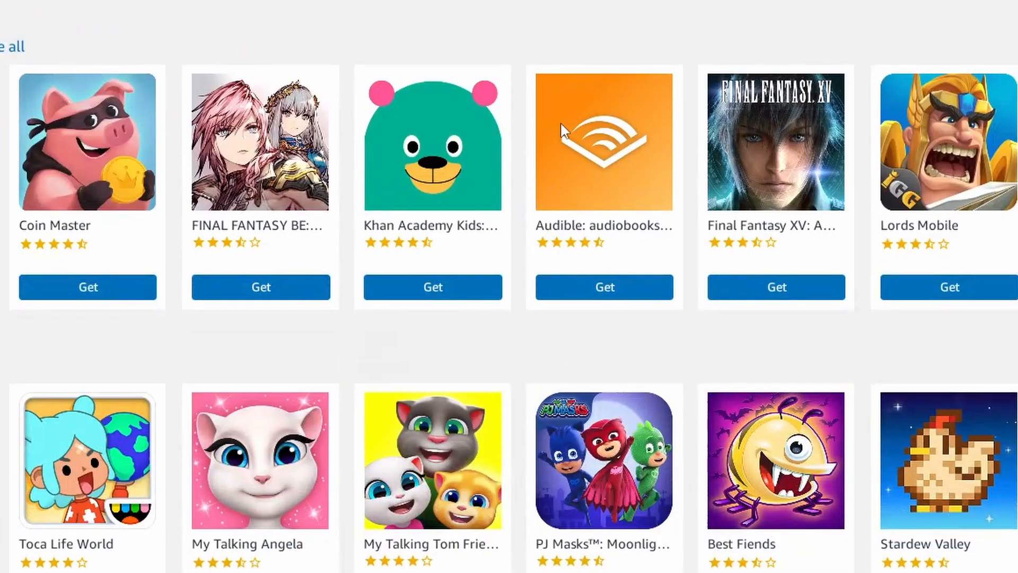
pyautogui.moveTo(607, 238)
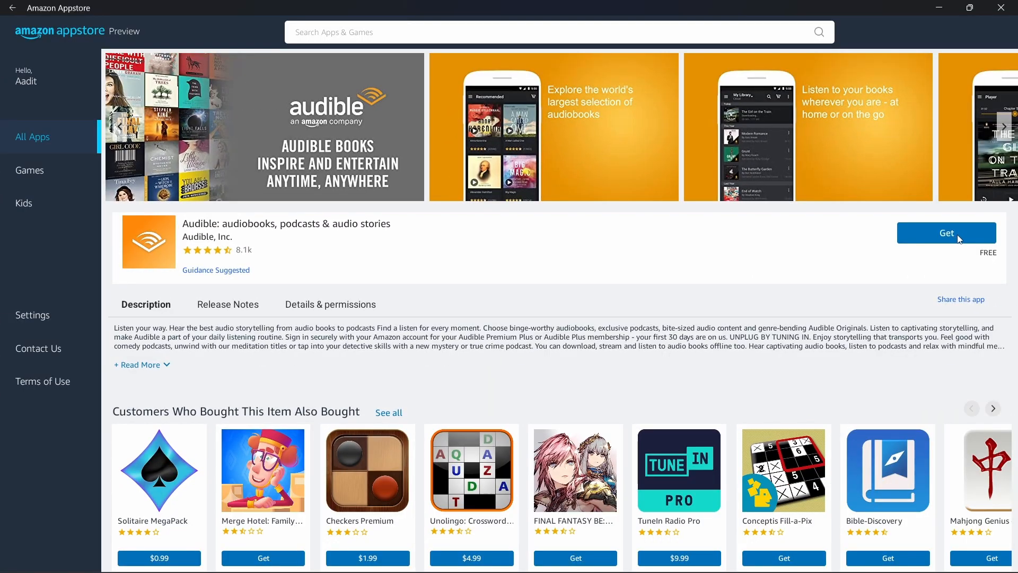
pyautogui.click(945, 232)
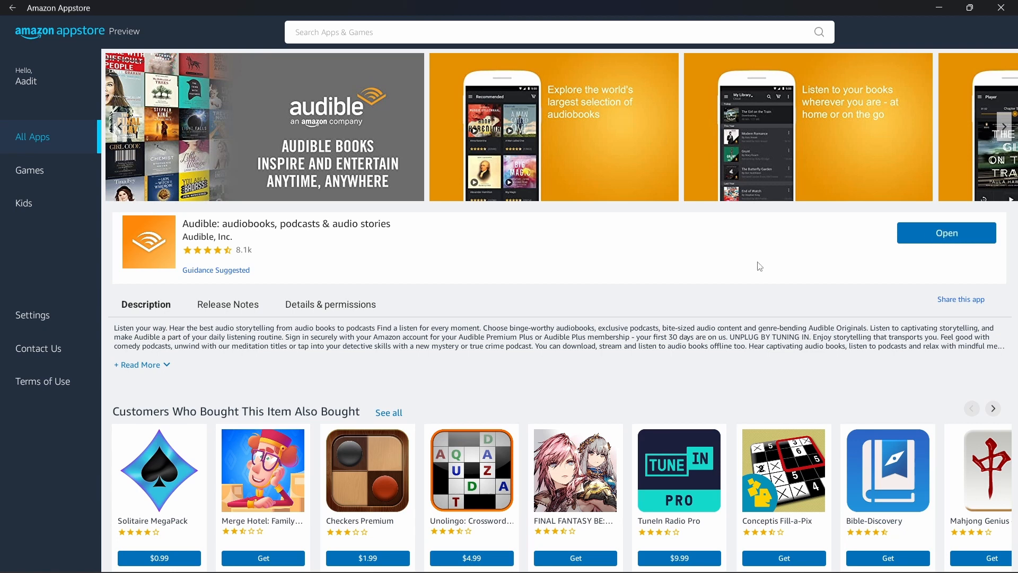
pyautogui.moveTo(847, 260)
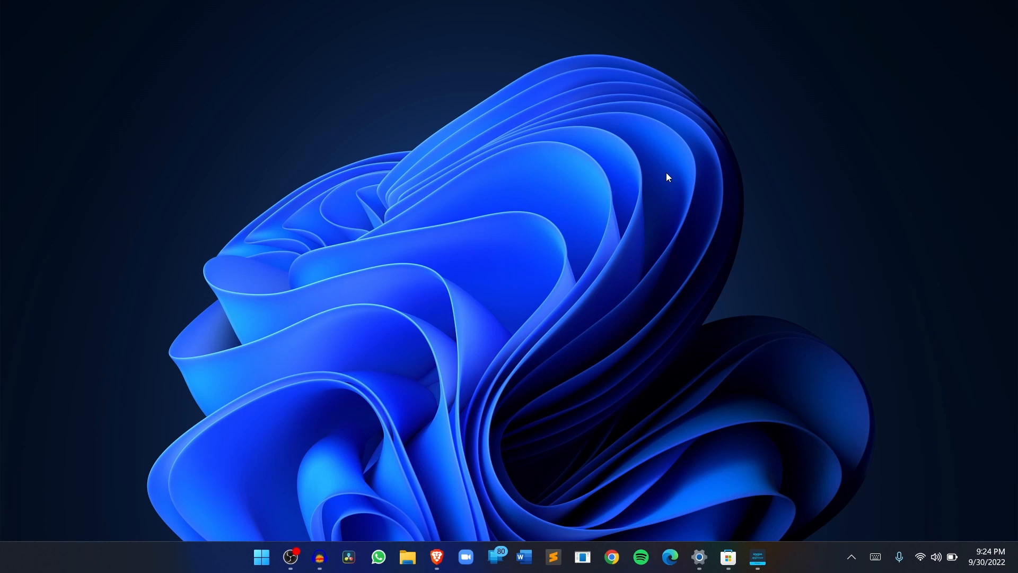
pyautogui.moveTo(204, 548)
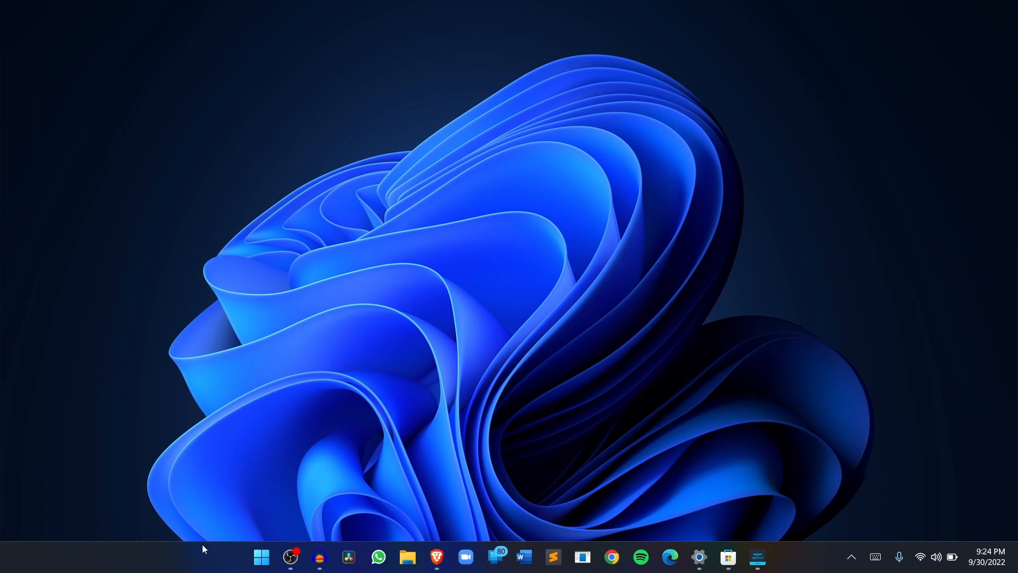
pyautogui.moveTo(187, 462)
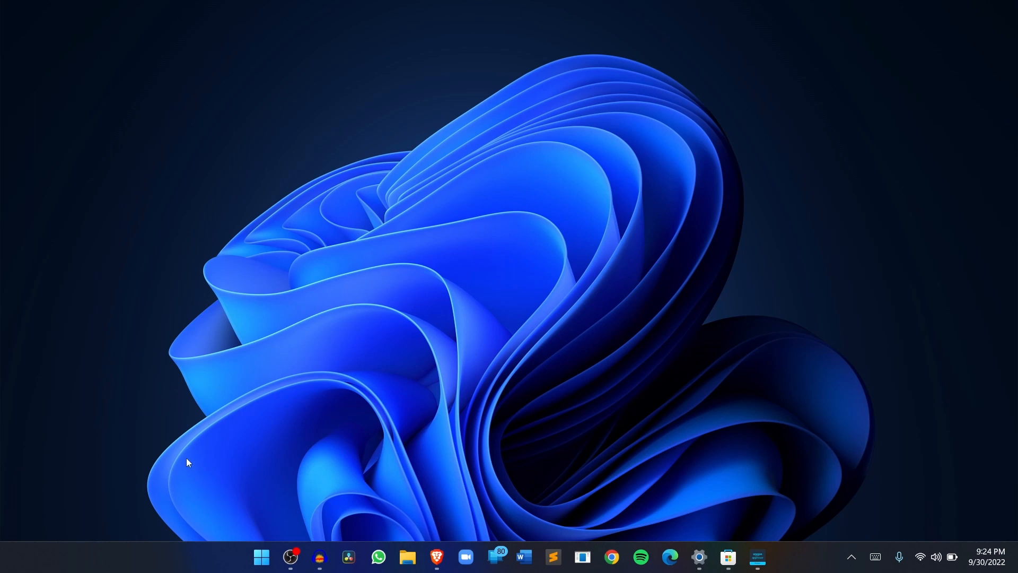